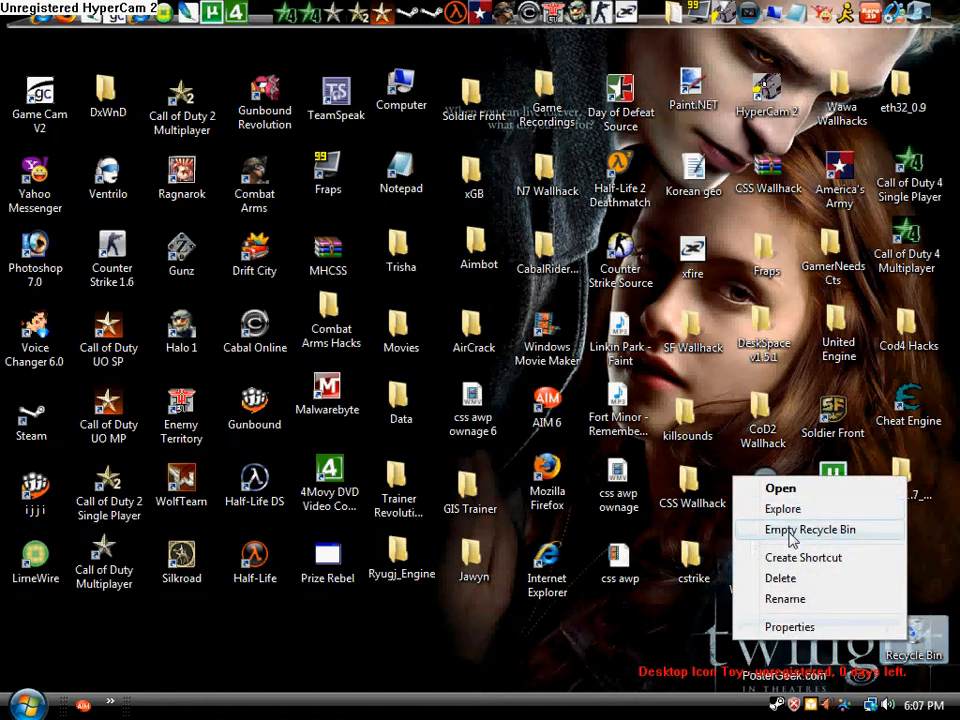
# - Close the Recycle Bin shortcut menu via an empty desktop spot, leaving it unemptied
pyautogui.click(480, 670)
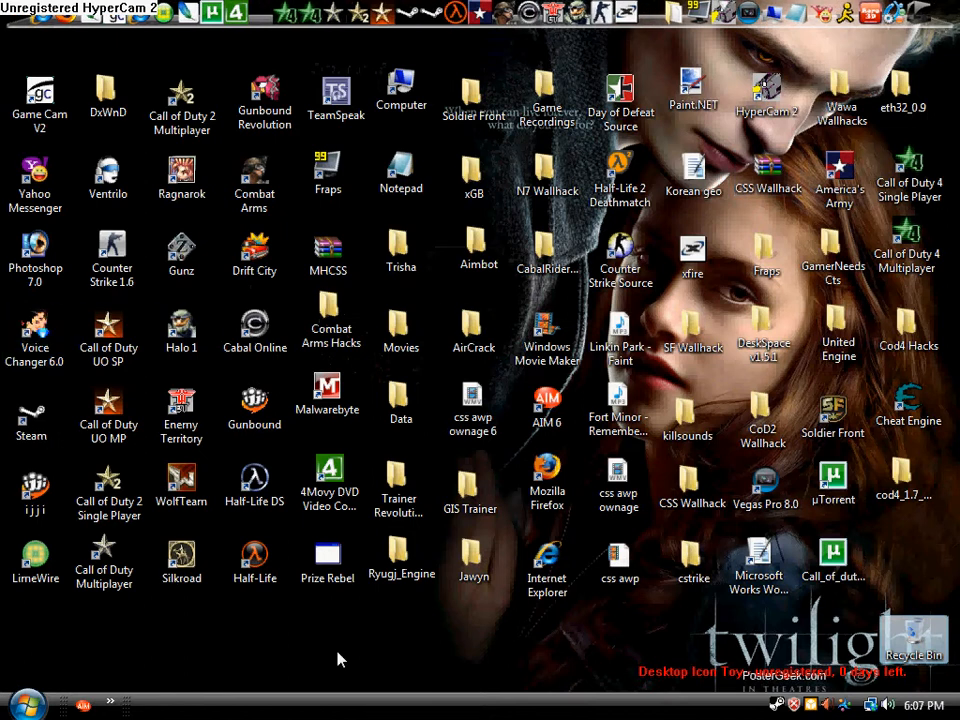
pyautogui.moveTo(180, 48)
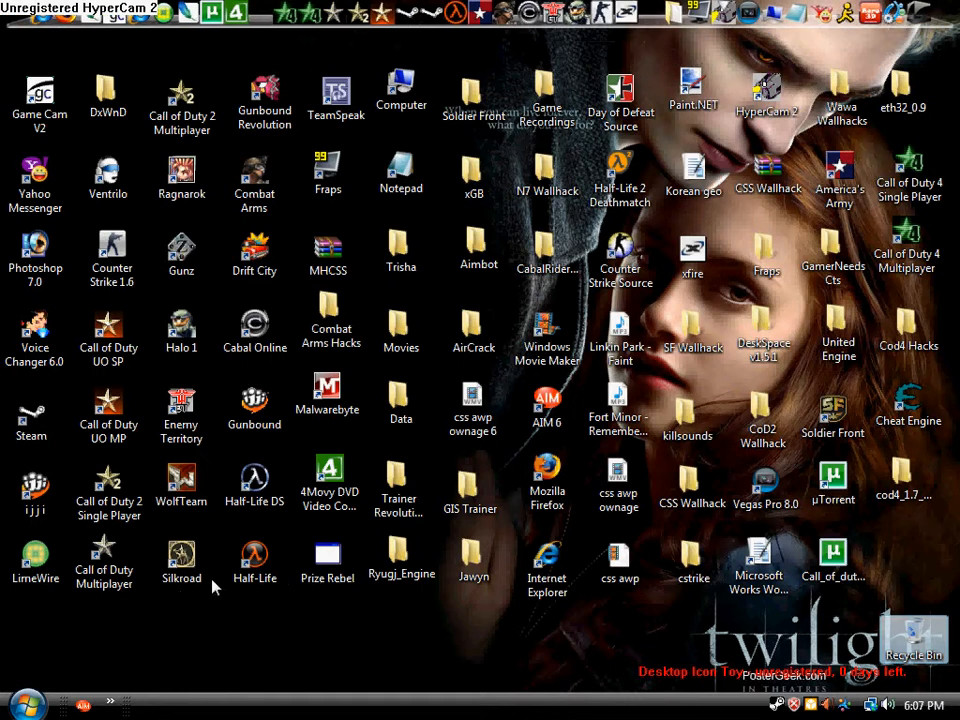
pyautogui.moveTo(420, 38)
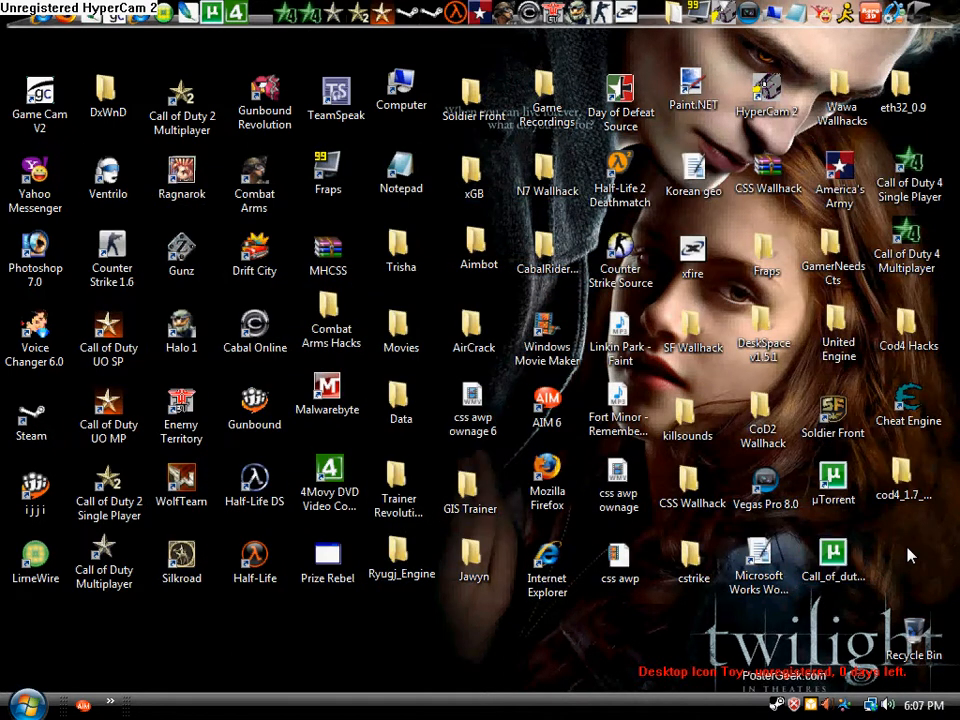
pyautogui.moveTo(332, 624)
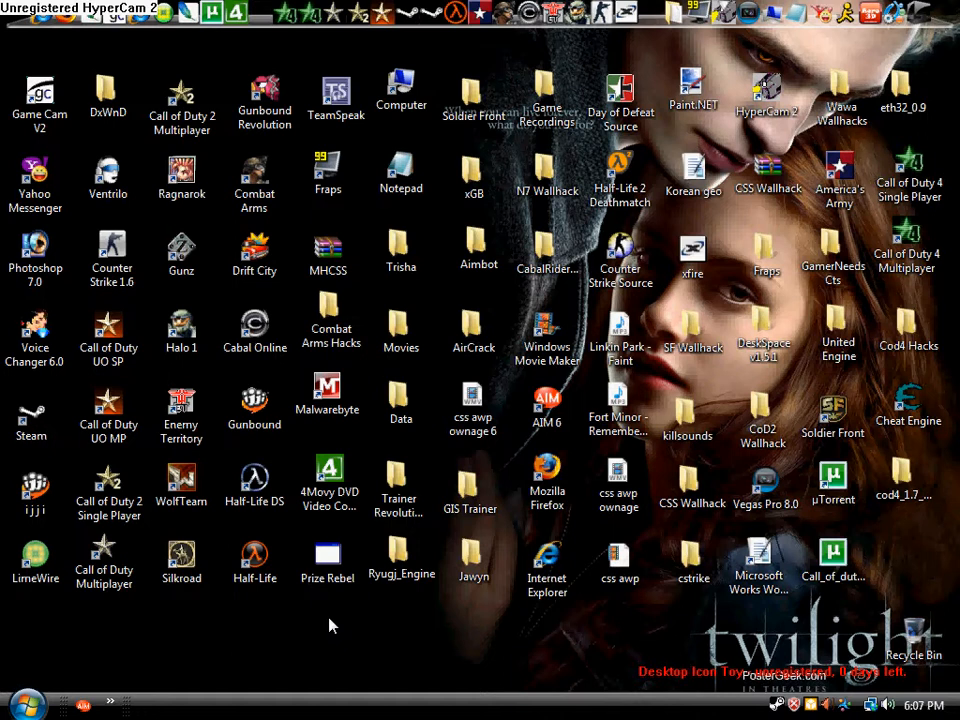
pyautogui.moveTo(264, 616)
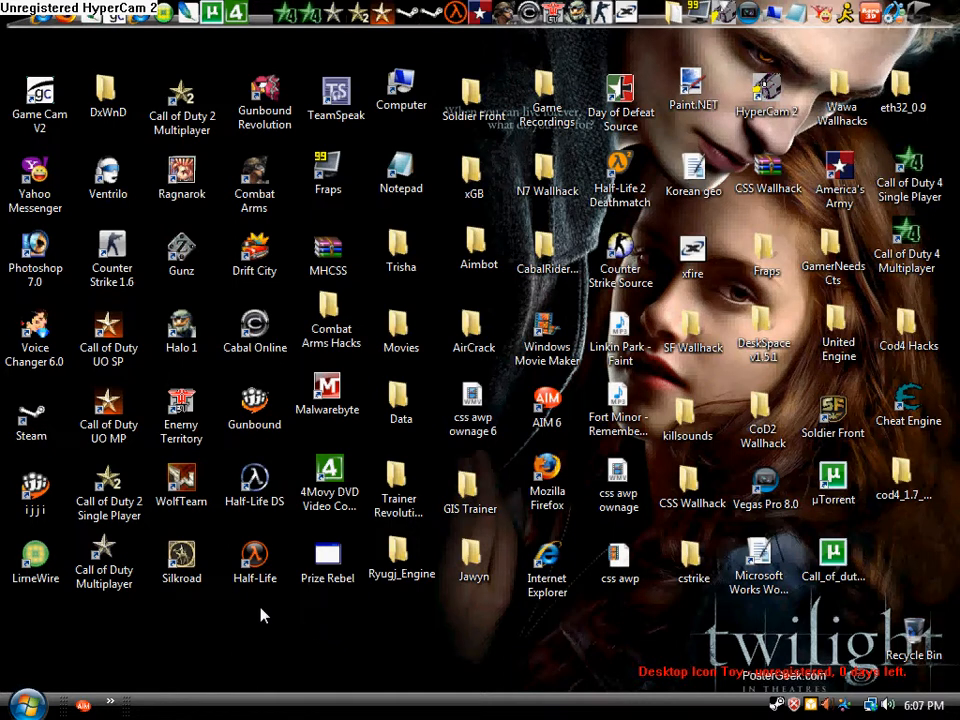
pyautogui.moveTo(324, 654)
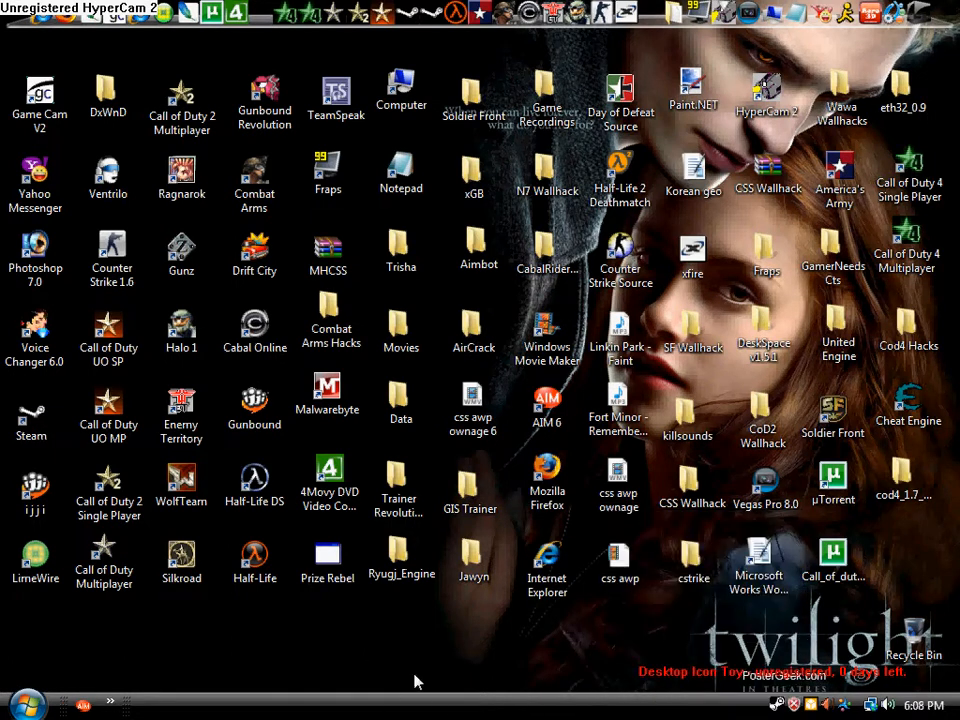
pyautogui.moveTo(500, 710)
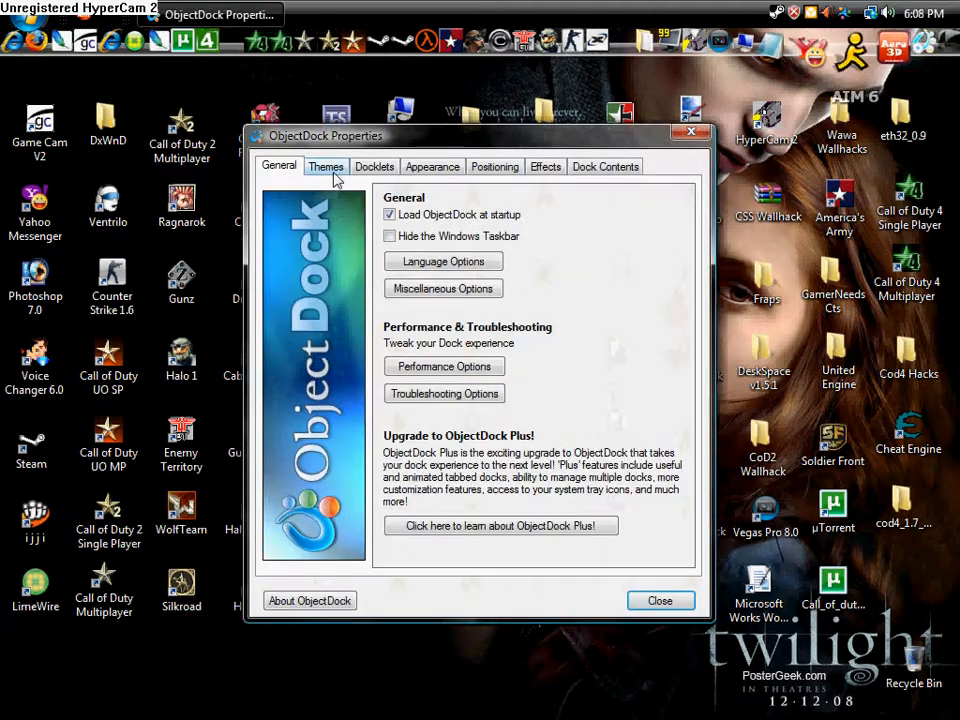
# - Set the dock's Edge of screen to Bottom in Positioning and close the Properties window
pyautogui.click(494, 166)
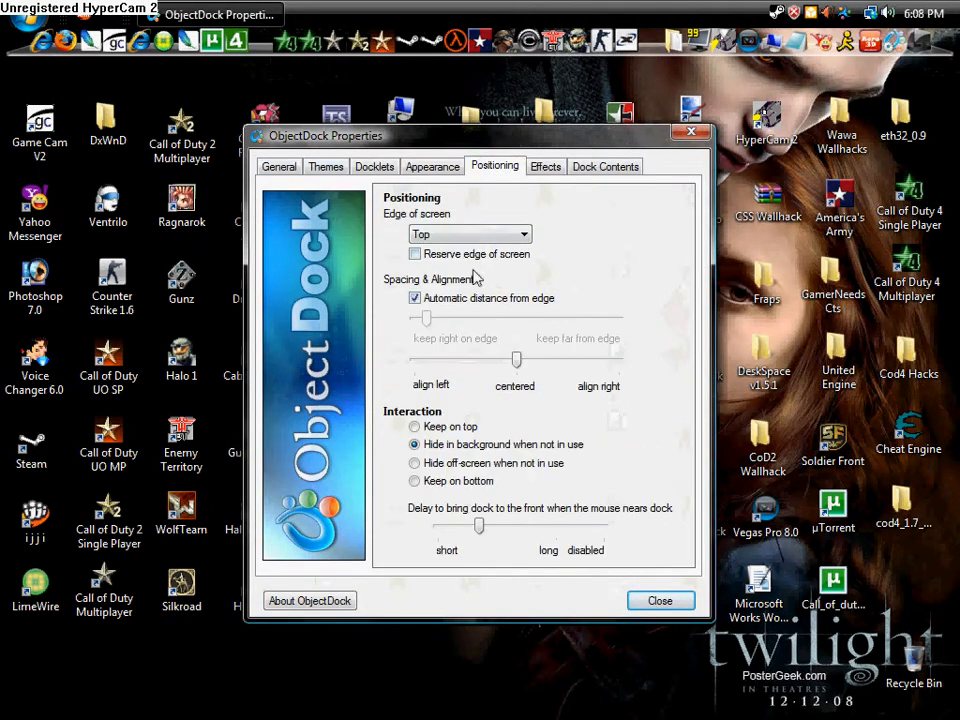
pyautogui.click(524, 234)
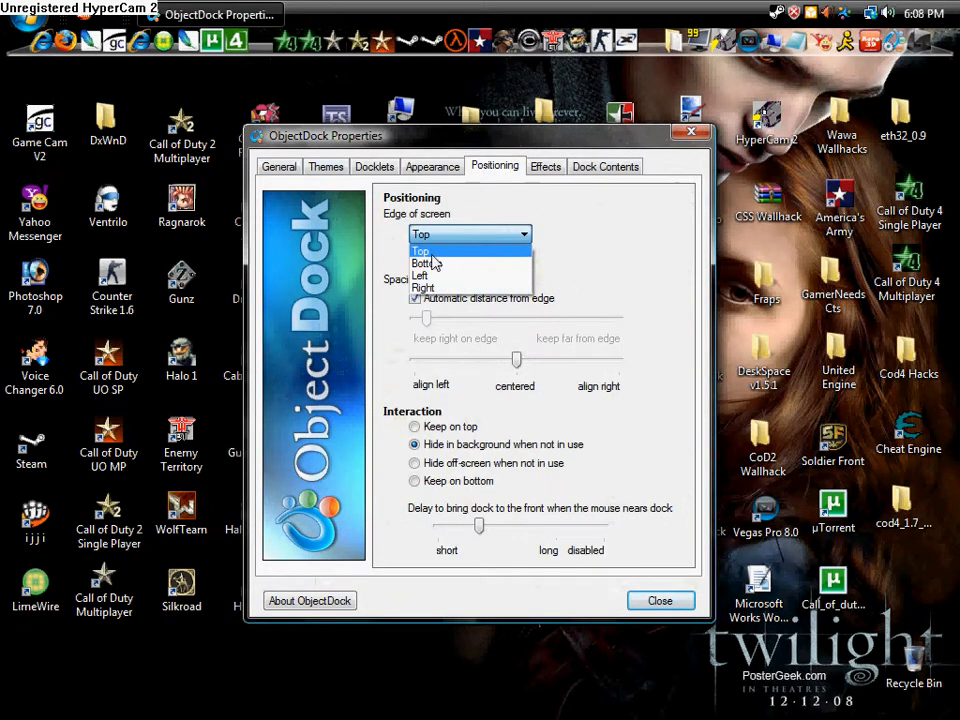
pyautogui.moveTo(448, 300)
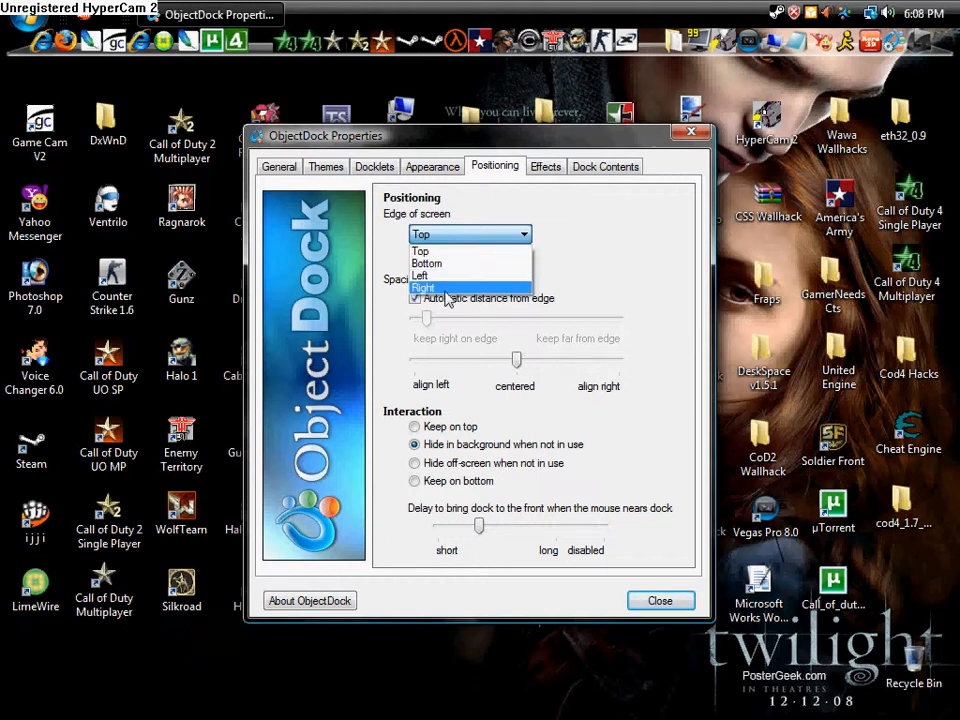
pyautogui.click(428, 264)
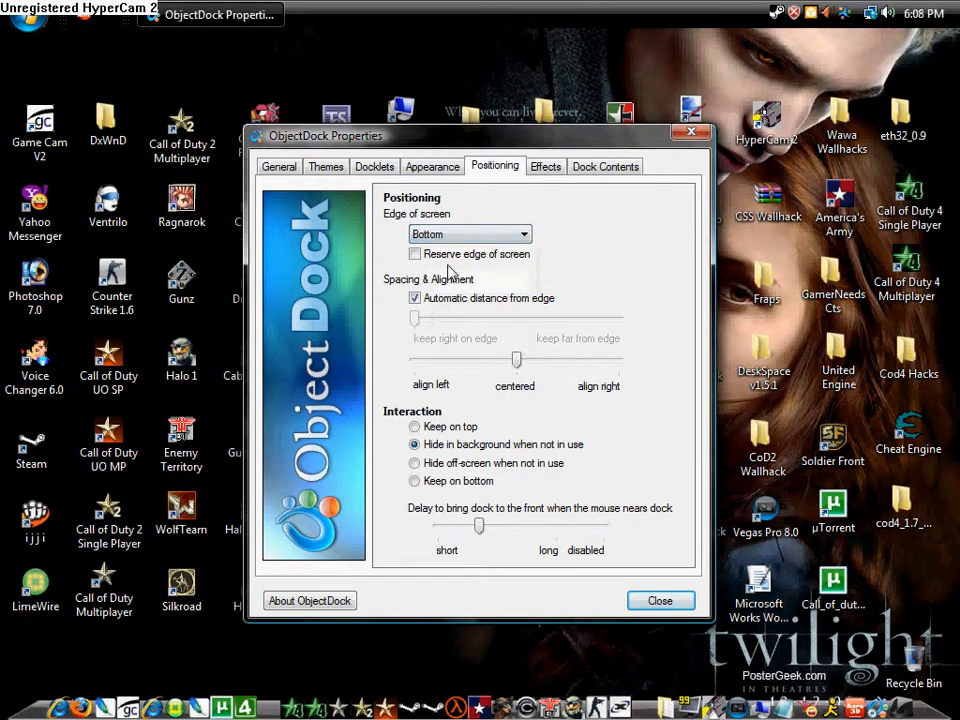
pyautogui.click(660, 600)
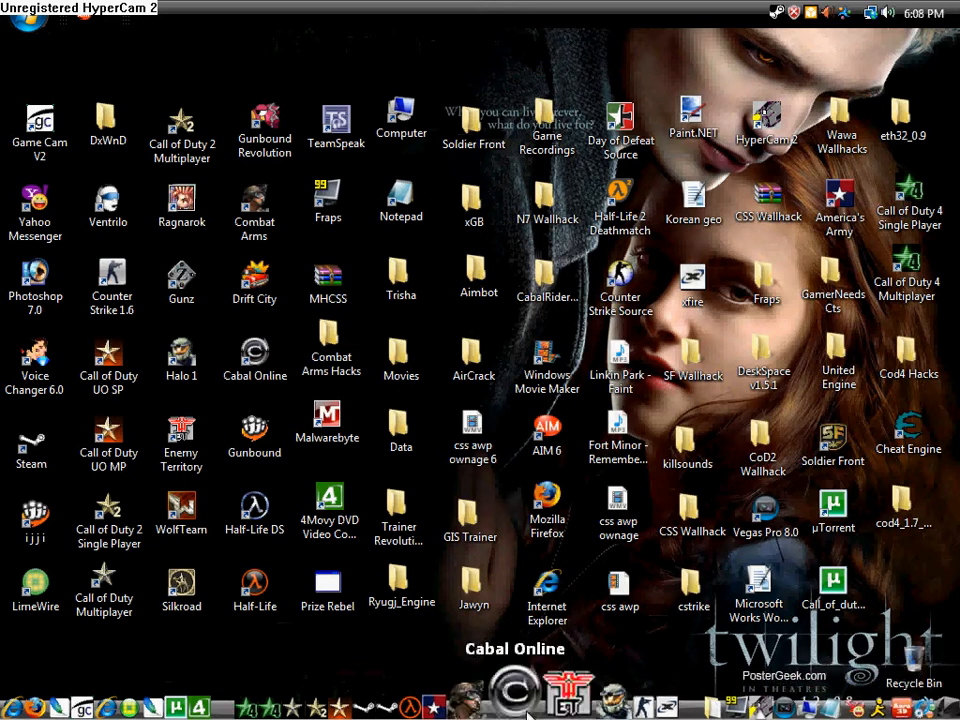
pyautogui.moveTo(266, 644)
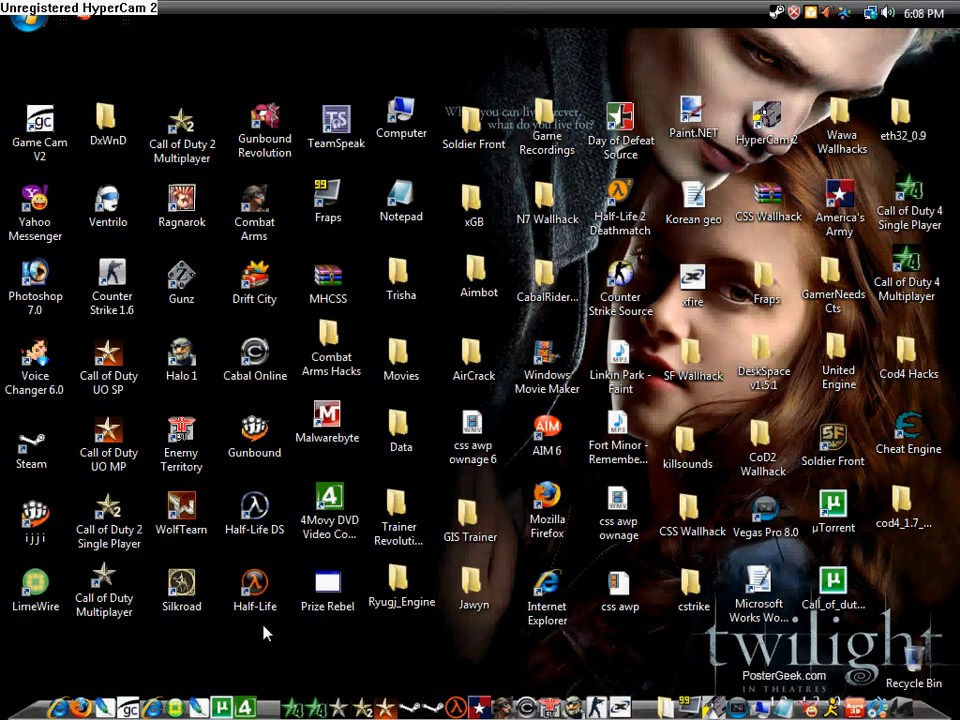
pyautogui.moveTo(210, 568)
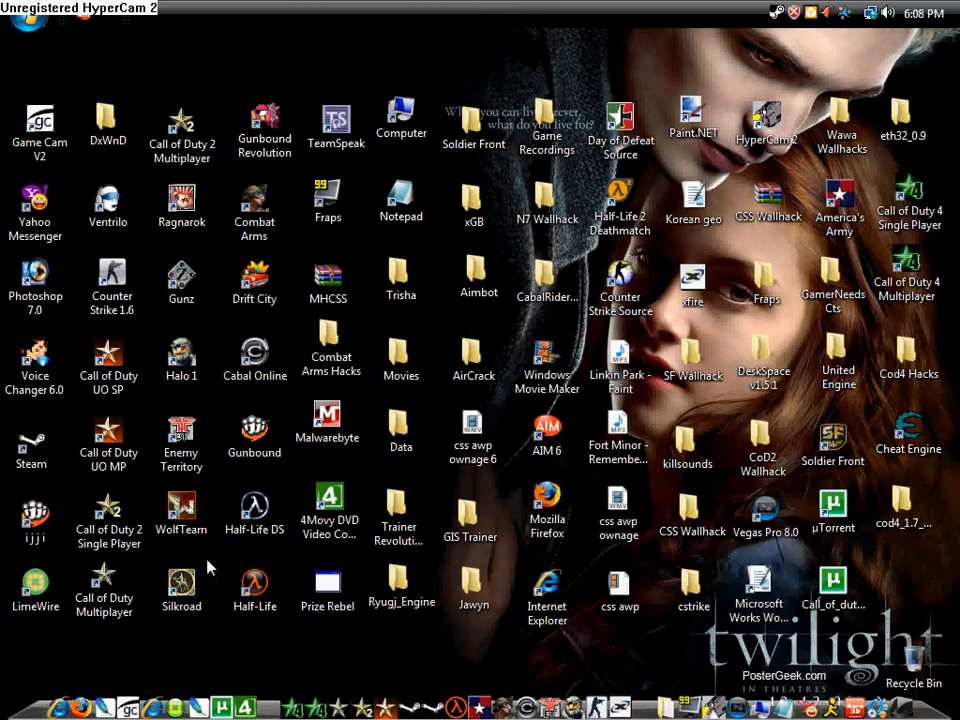
# - Drag the Gunz desktop shortcut onto the dock at the bottom edge
pyautogui.click(180, 278)
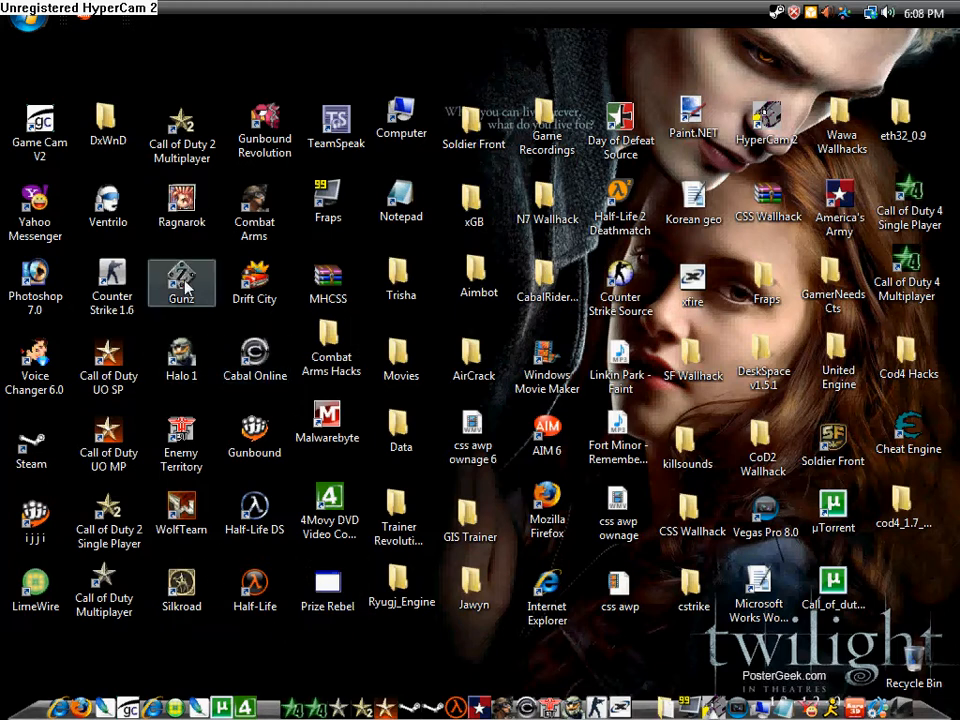
pyautogui.moveTo(216, 324)
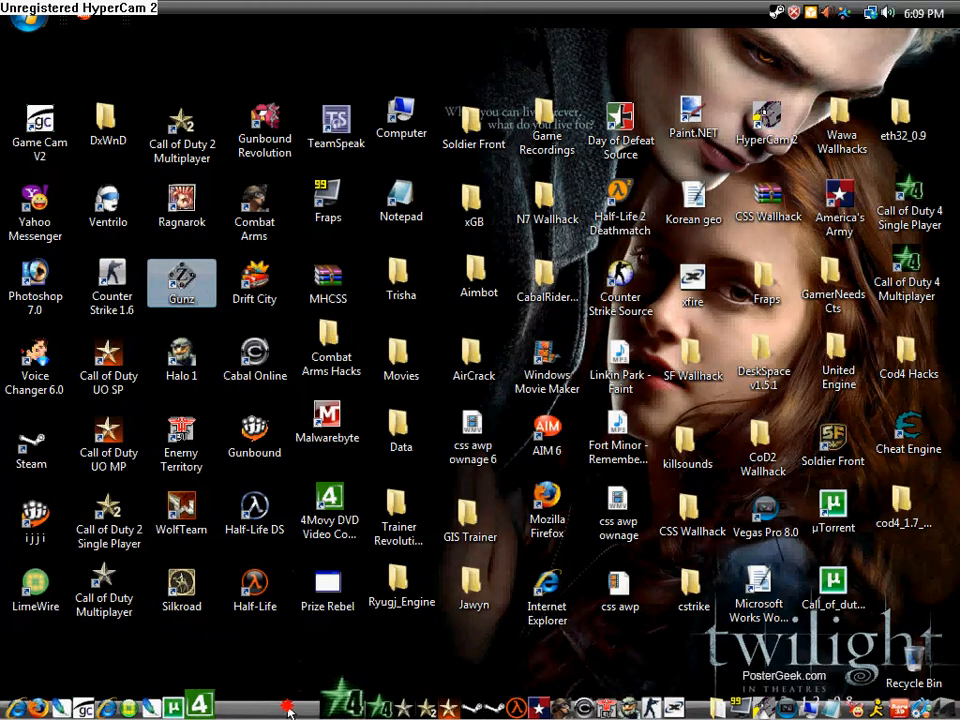
pyautogui.moveTo(322, 704)
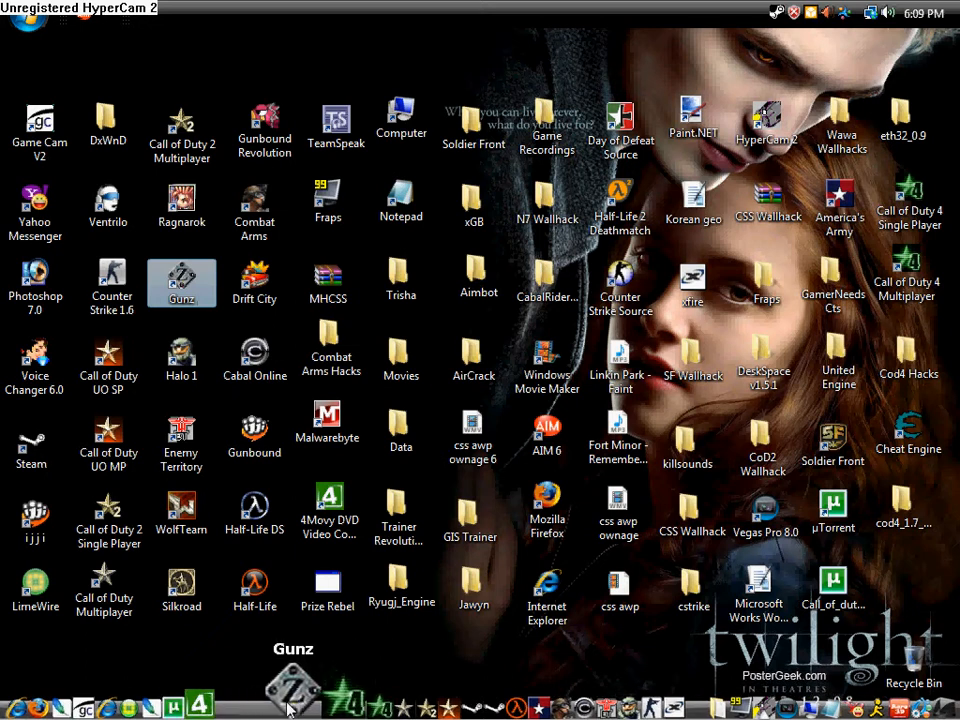
pyautogui.moveTo(328, 590)
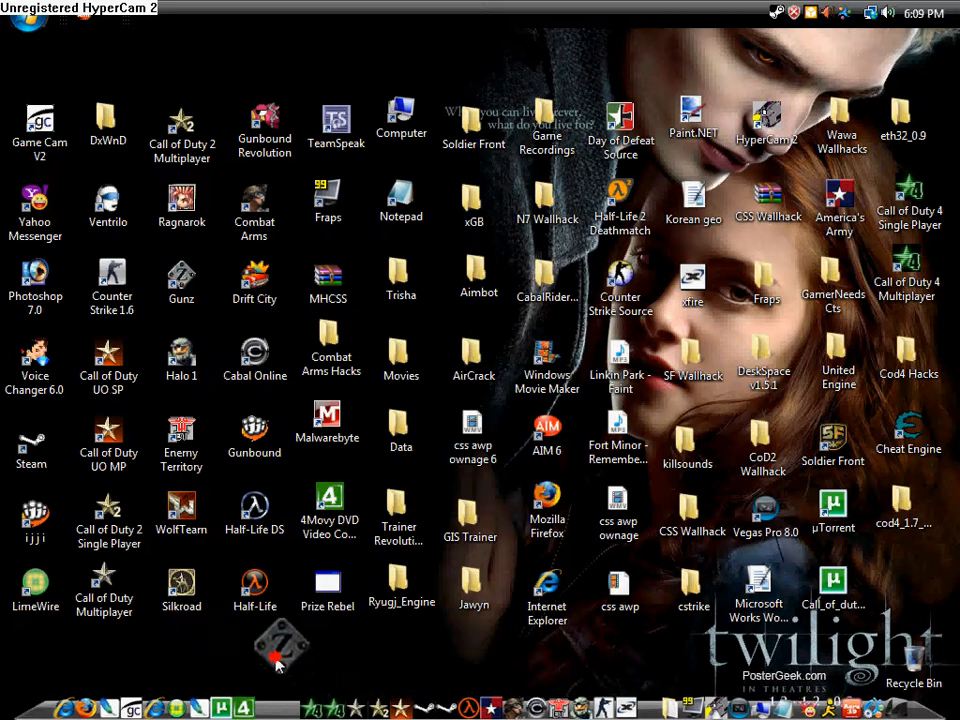
pyautogui.moveTo(288, 652)
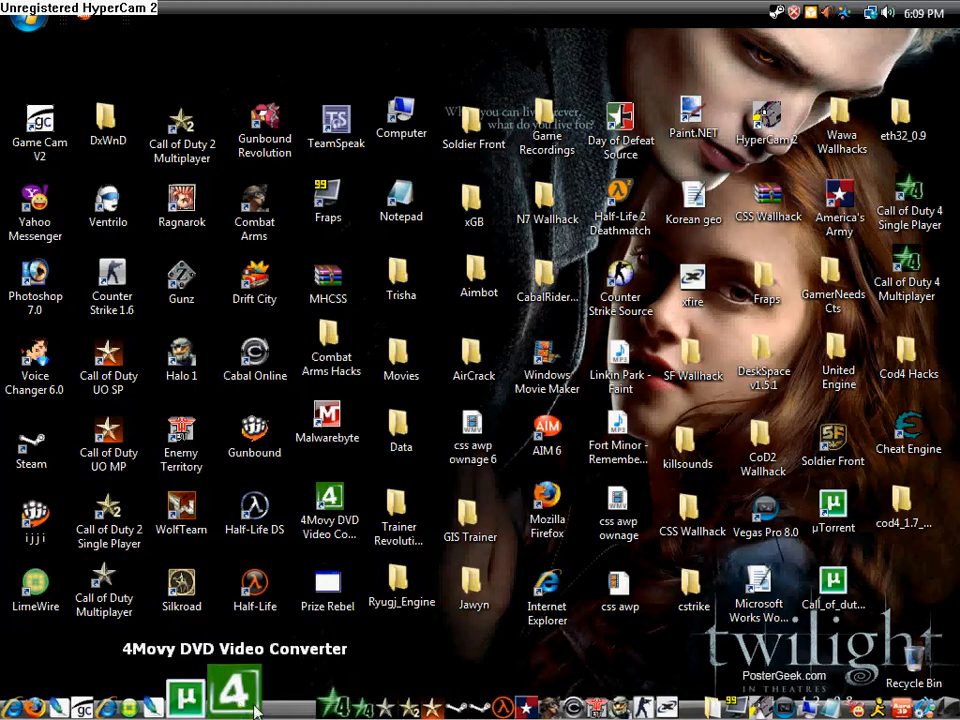
pyautogui.click(180, 280)
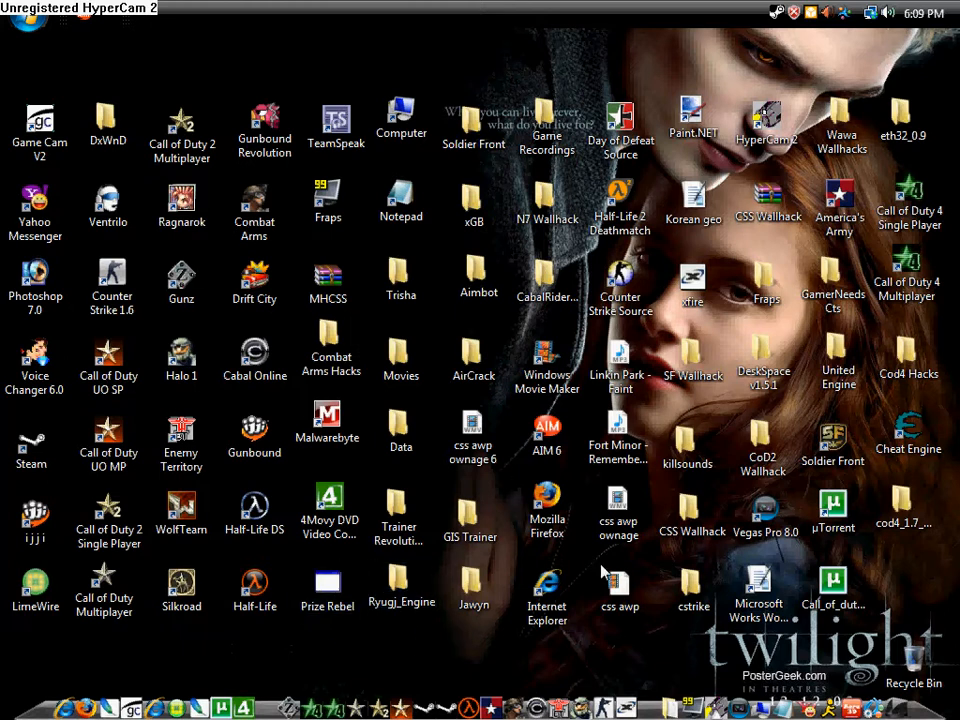
pyautogui.click(400, 356)
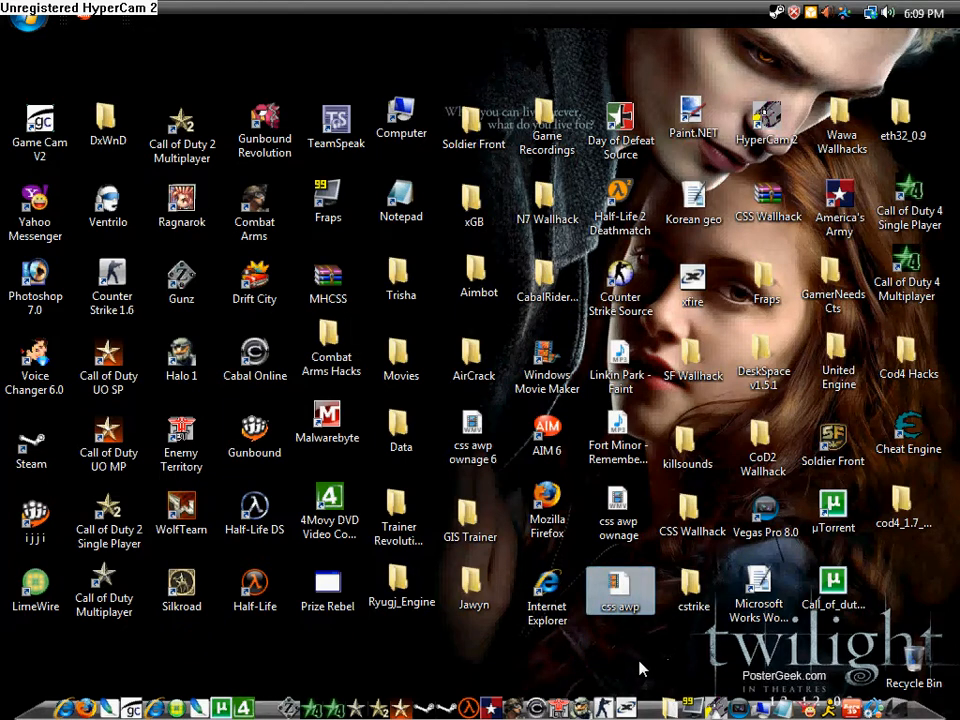
pyautogui.moveTo(622, 672)
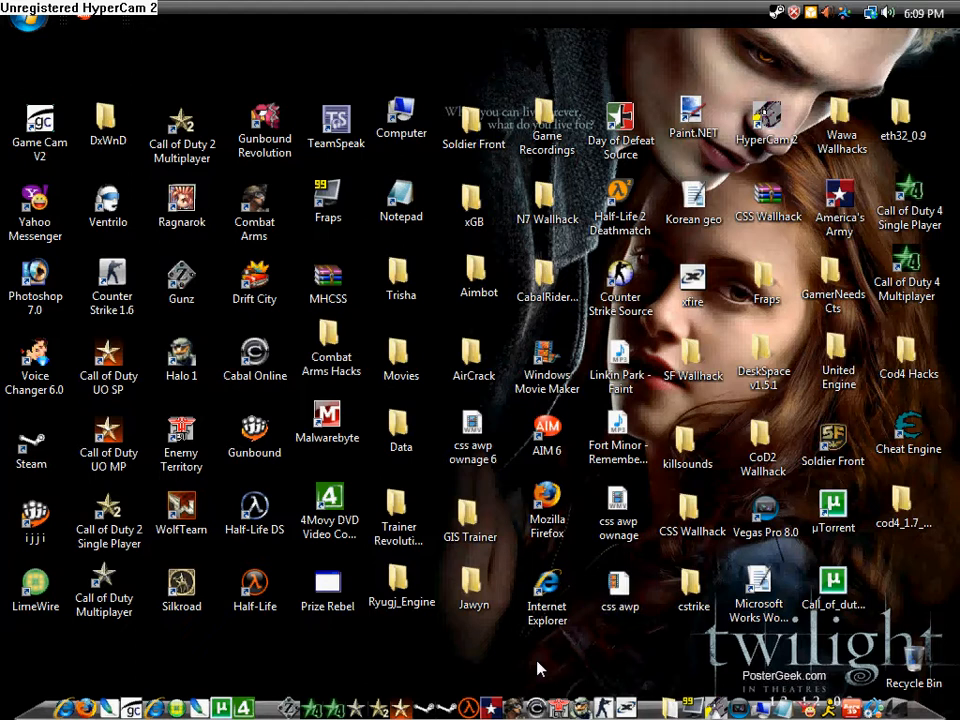
# - Deselect the desktop icons before enlarging them
pyautogui.click(180, 280)
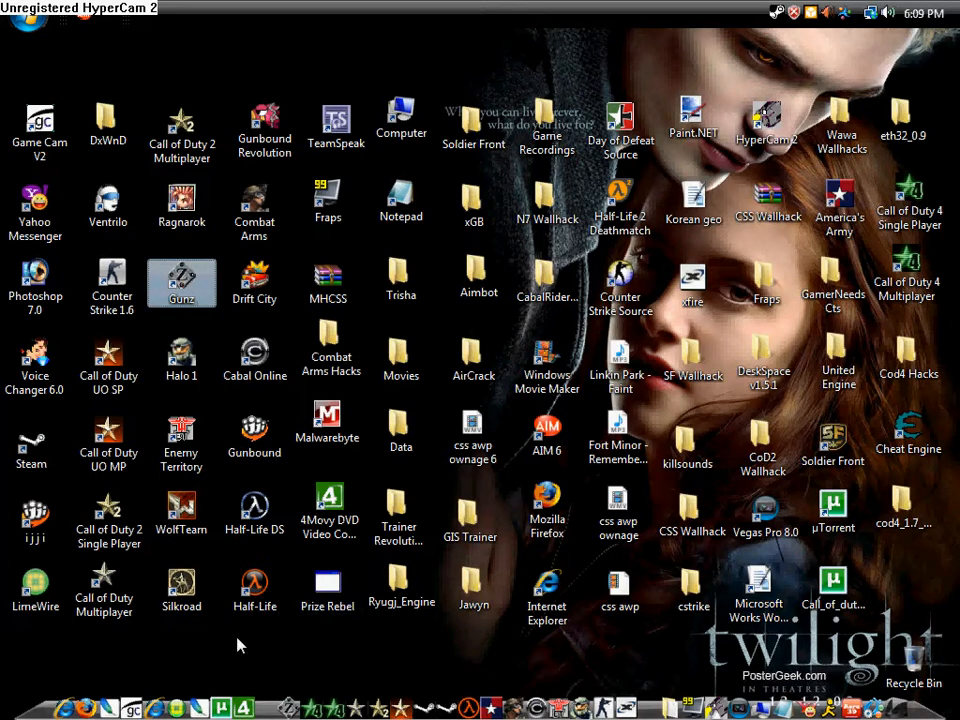
pyautogui.moveTo(222, 648)
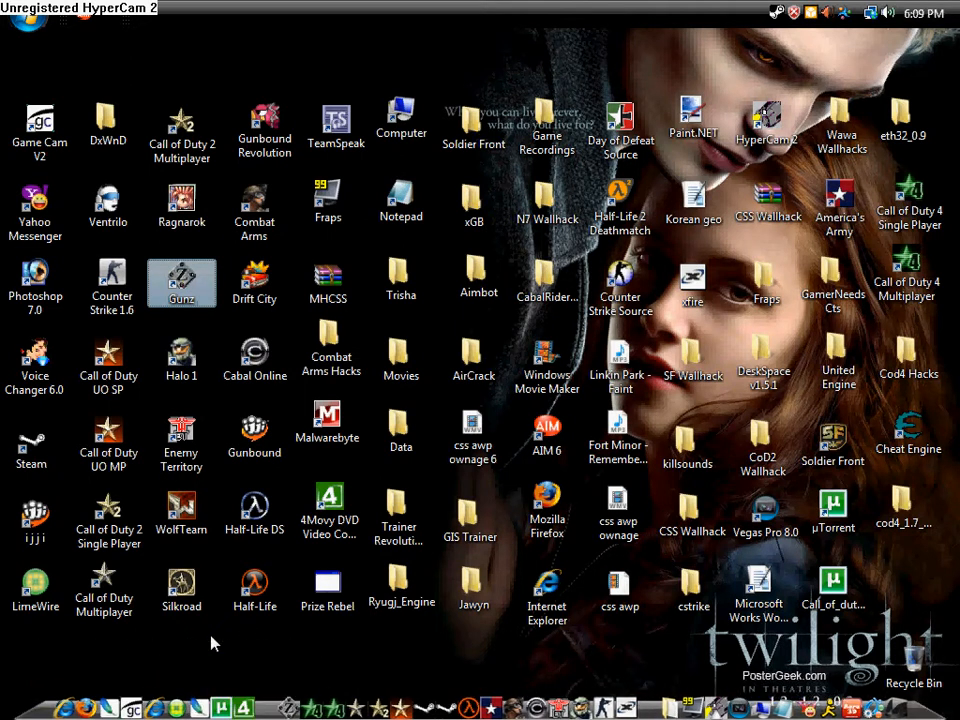
pyautogui.moveTo(268, 644)
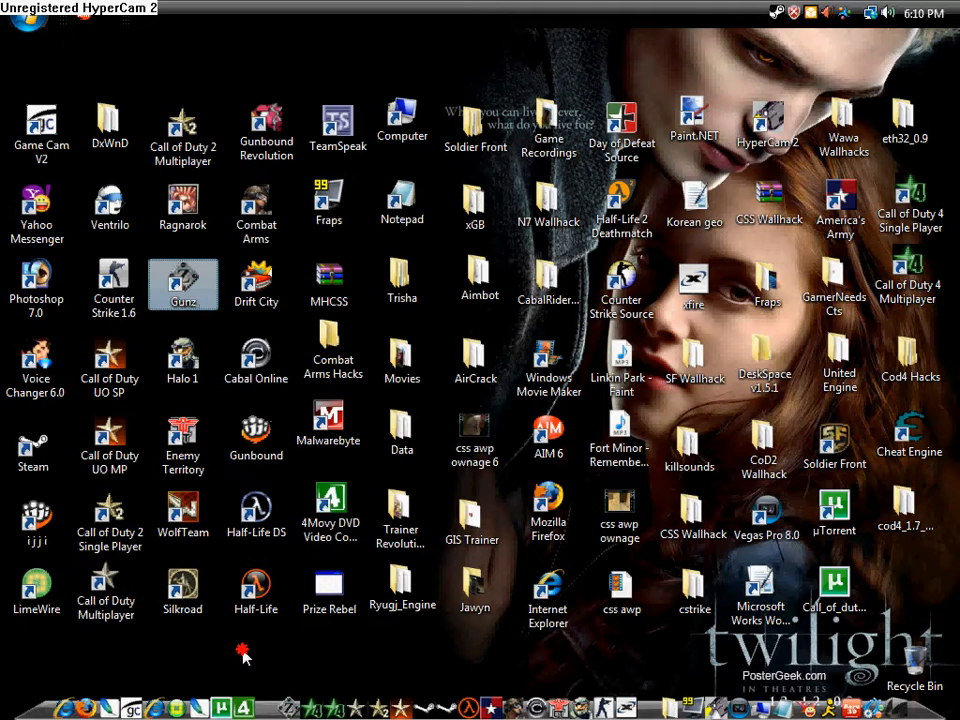
pyautogui.moveTo(388, 642)
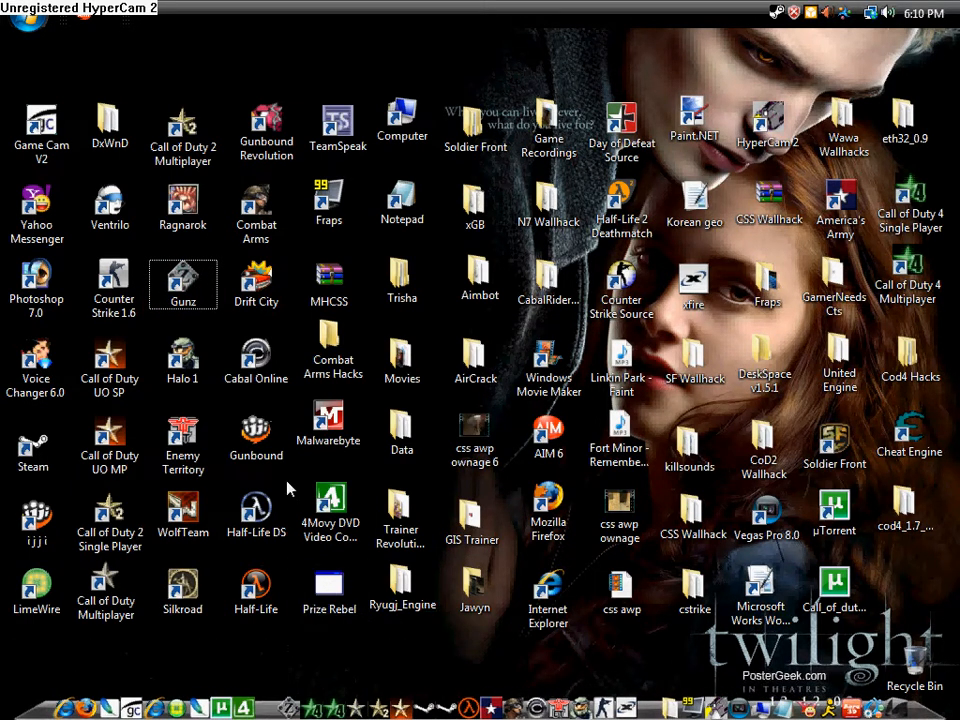
pyautogui.moveTo(308, 176)
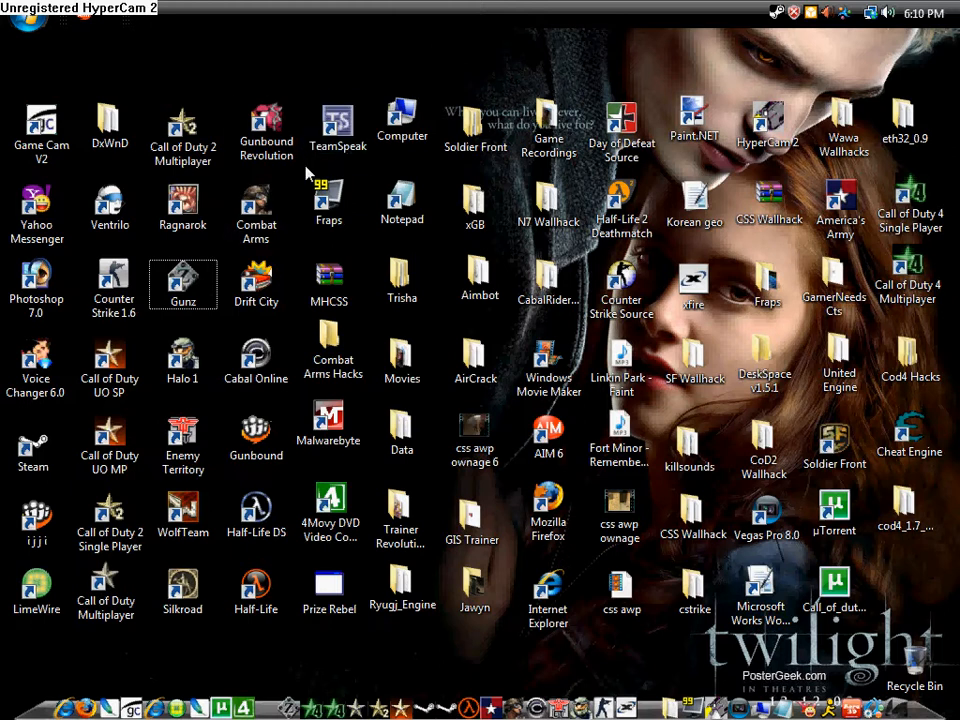